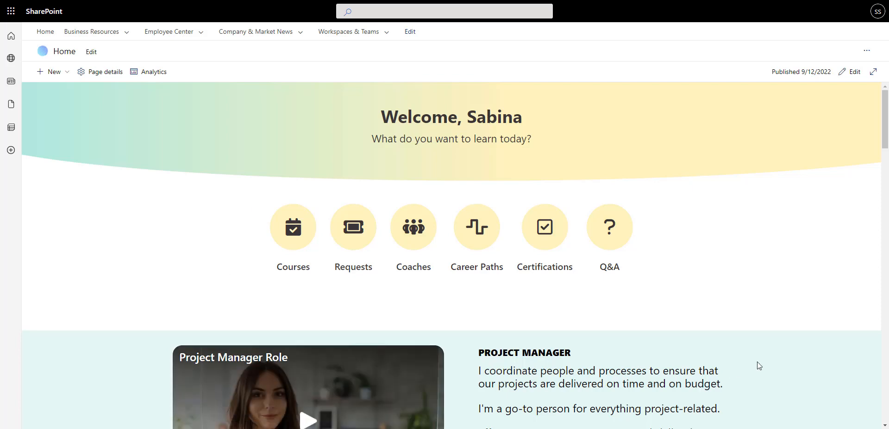
Scroll through the published learning home page before switching it to editing.
scroll("down", 3)
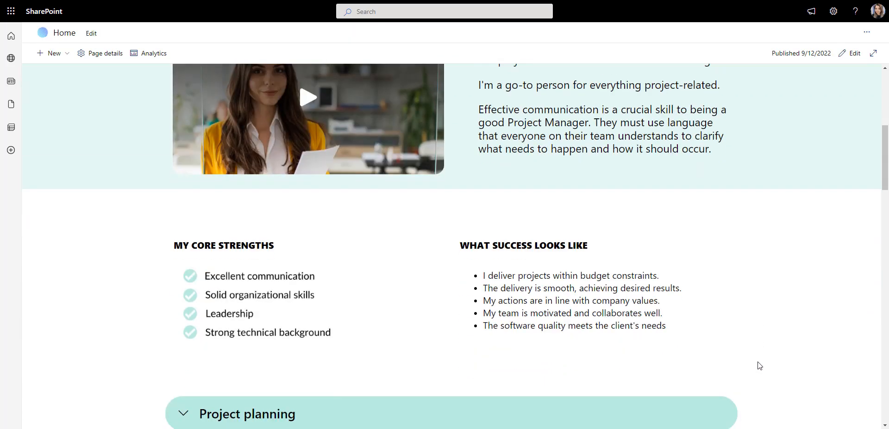
scroll("down", 3)
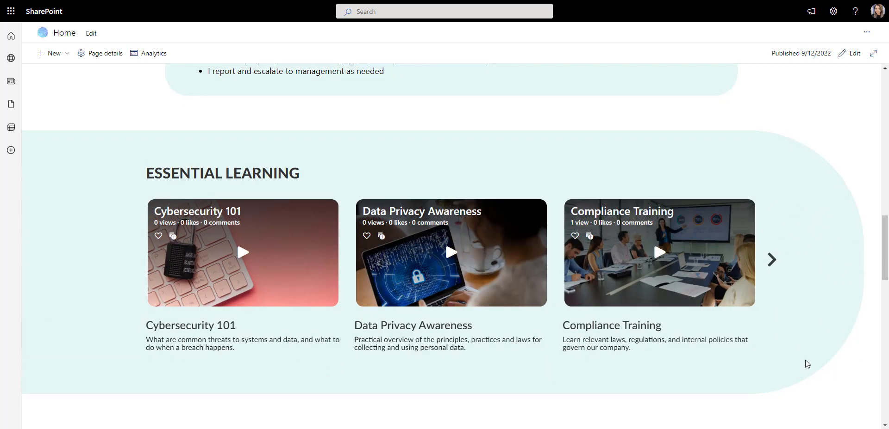
scroll("down", 3)
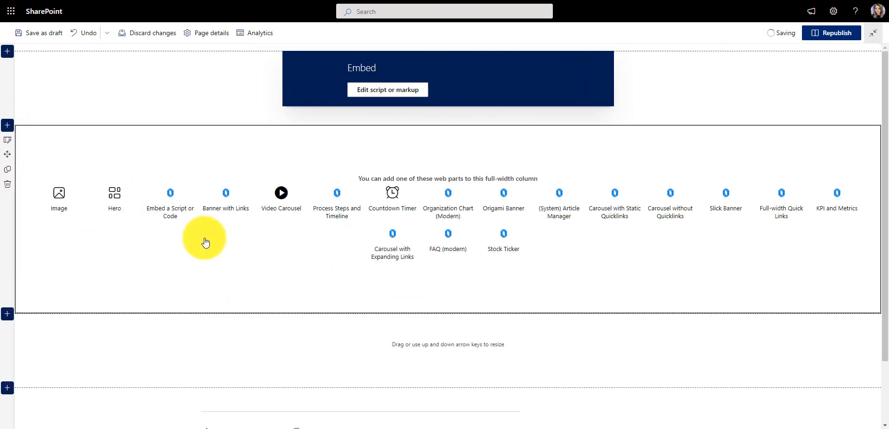
Embed the Project Manager Role - Overview single video and add a PROJECT MANAGER text heading beside it.
left_click(225, 196)
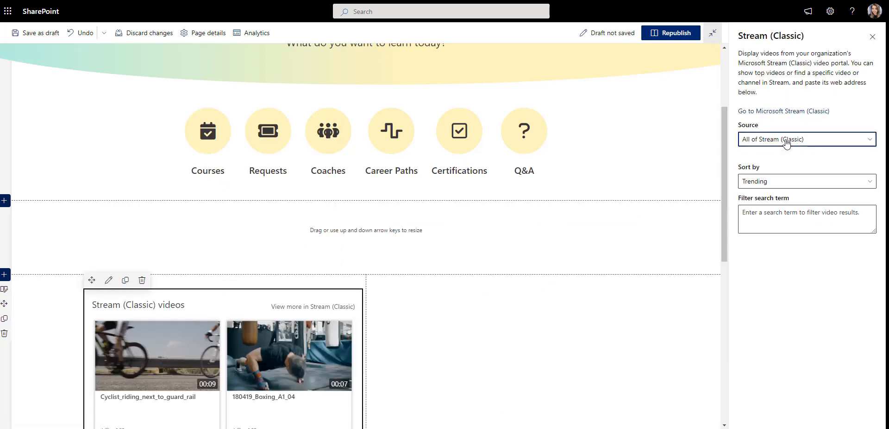
left_click(804, 140)
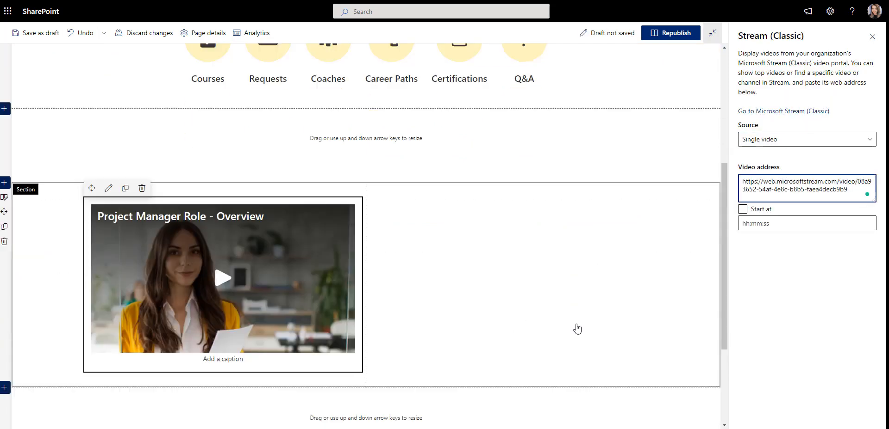
left_click(509, 218)
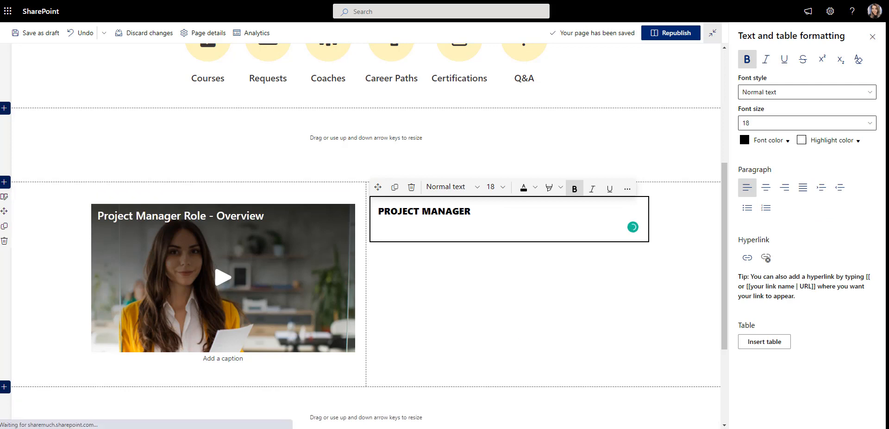
Add collapsible sections such as Project planning with bulleted tasks, then close the formatting pane.
scroll("down", 3)
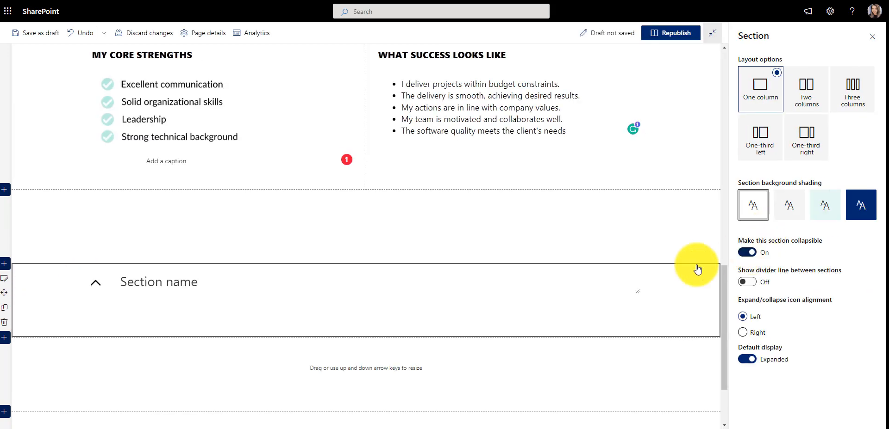
type("Project planning")
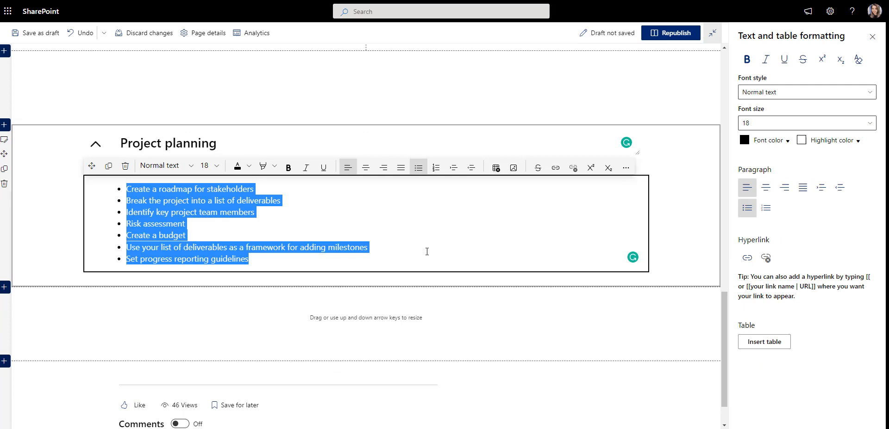
scroll("down", 3)
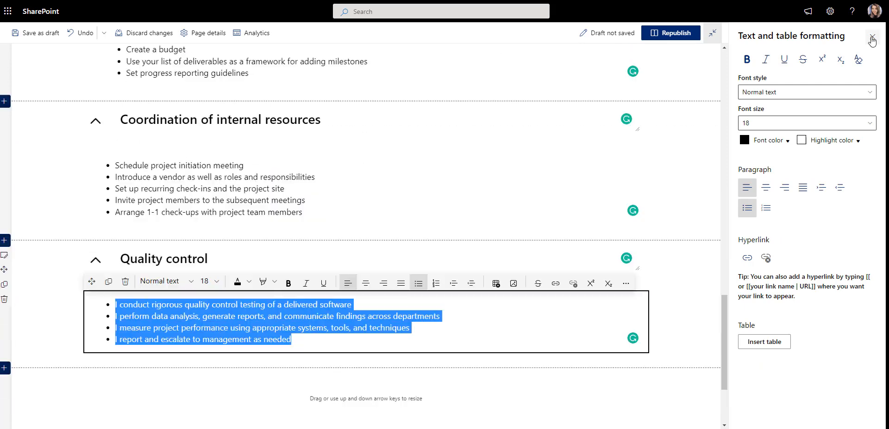
left_click(871, 40)
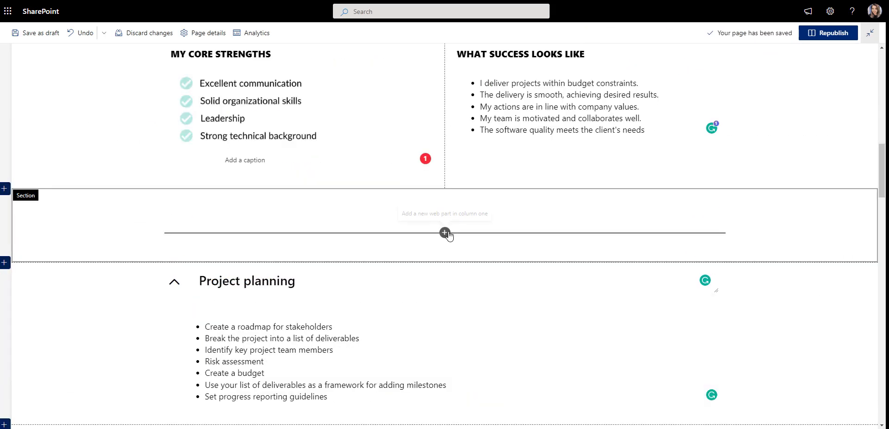
Add a Video Carousel web part to the full-width section and open its settings for the ESSENTIAL LEARNING heading.
left_click(444, 233)
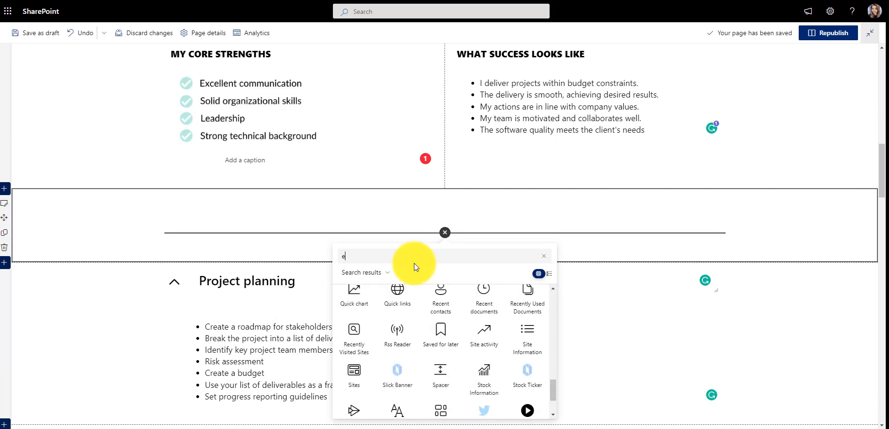
type("mb")
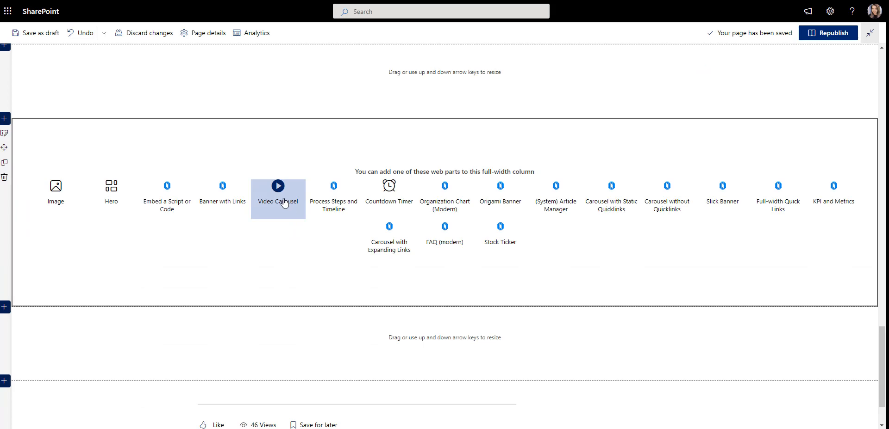
left_click(278, 185)
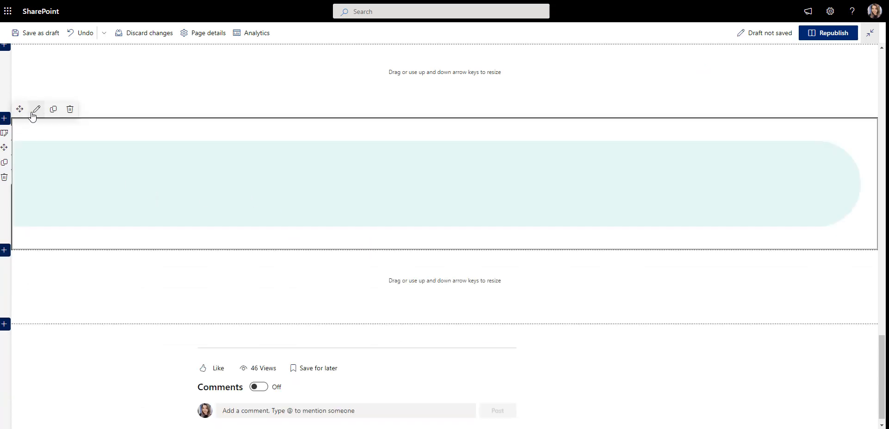
left_click(37, 109)
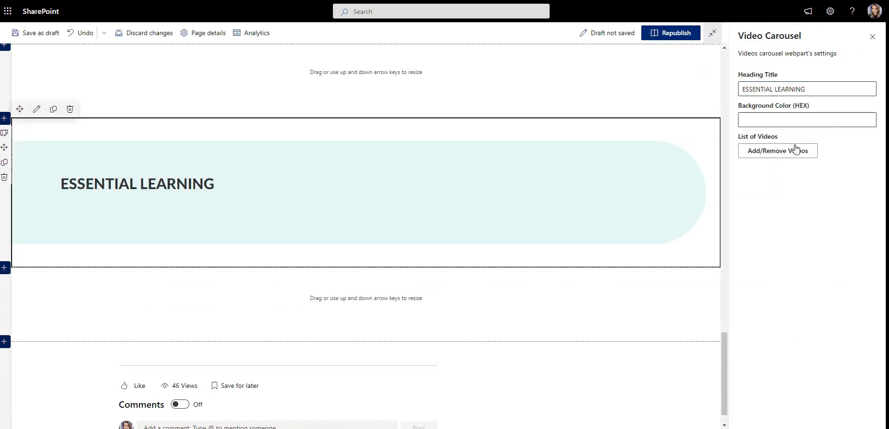
Enter five carousel videos, including A Researcher's Mindset, and save the video list.
left_click(777, 151)
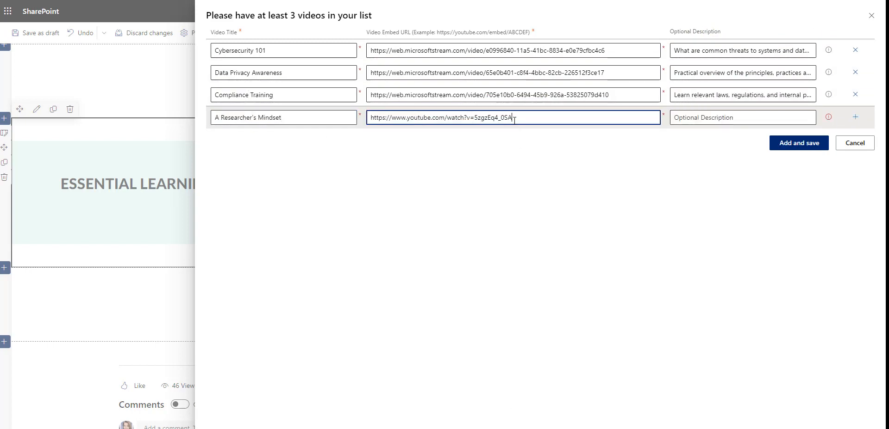
left_click(855, 117)
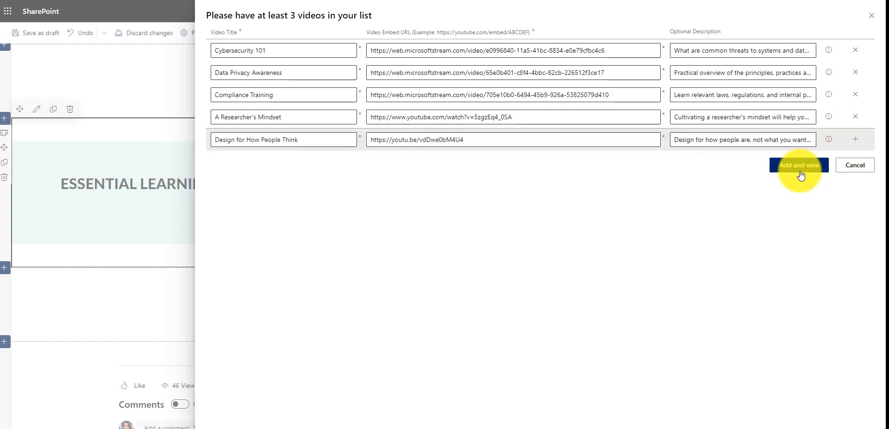
left_click(798, 165)
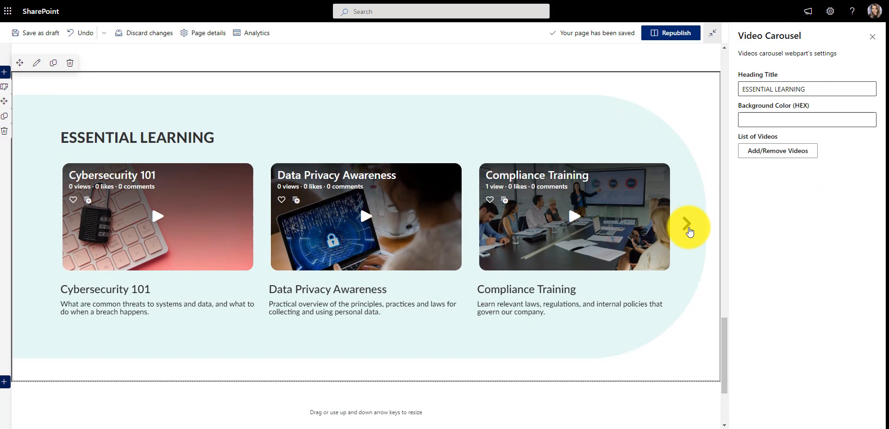
Preview the carousel, then set up the timeline with Training Milestones as its source list.
left_click(690, 228)
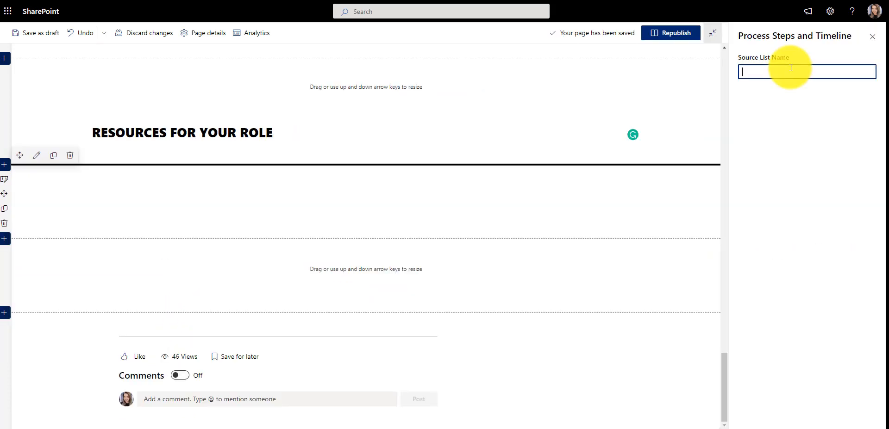
type("Training Milestones")
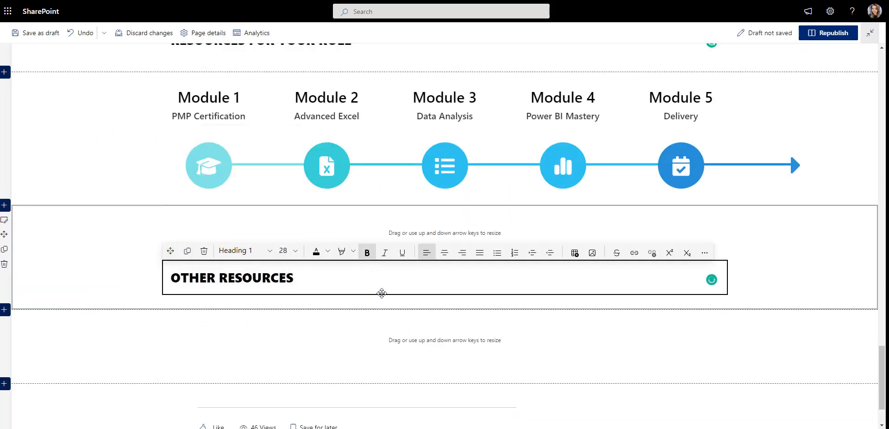
Add a three-column section for the image and heading tiles under OTHER RESOURCES.
left_click(5, 310)
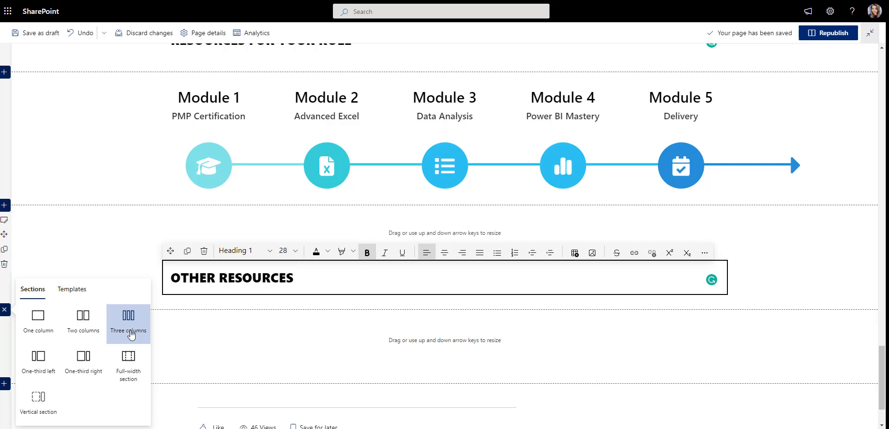
left_click(128, 323)
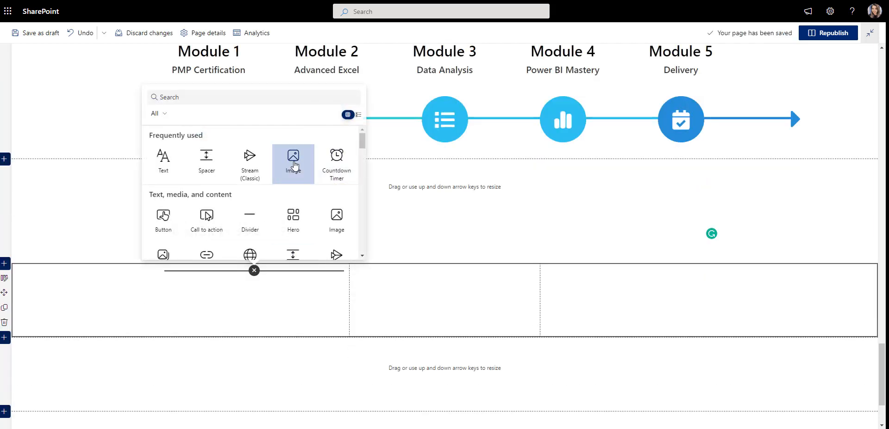
scroll("down", 3)
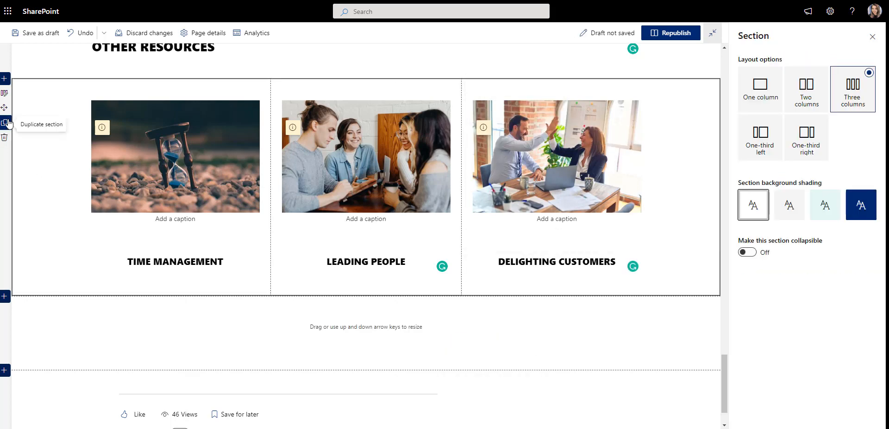
Duplicate the image section, change headings like PUBLIC SPEAKING, and republish the page.
left_click(6, 123)
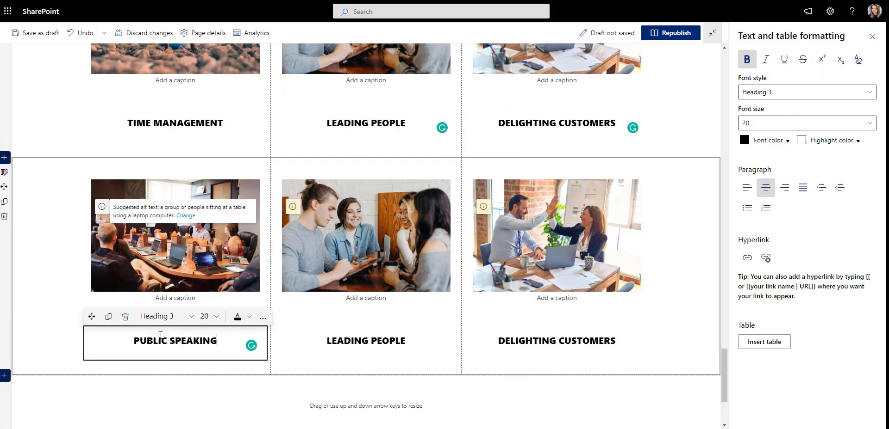
left_click(556, 236)
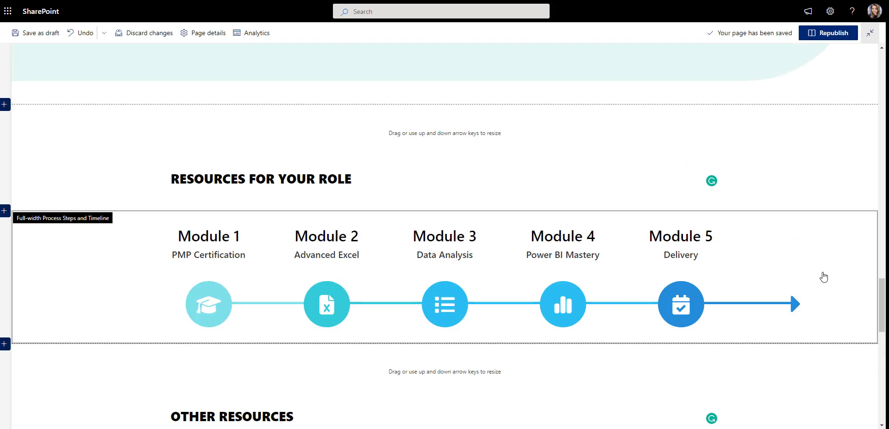
left_click(828, 33)
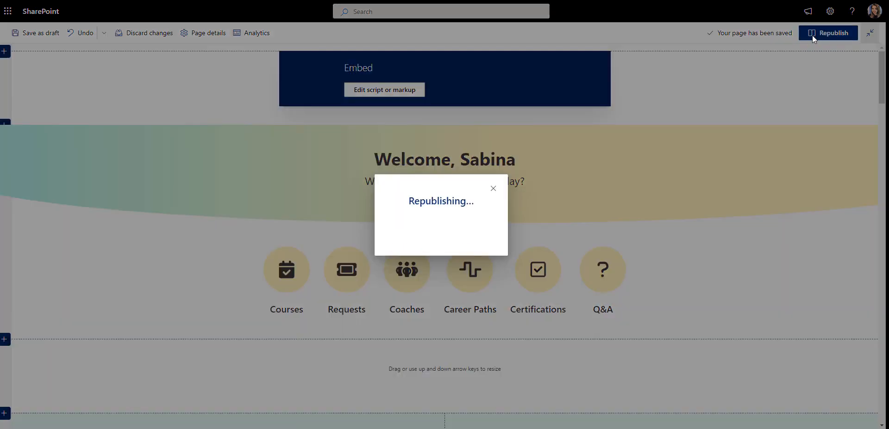
Scroll the republished page down to the six-tile grid with Work-Life Balance and Product Mastery.
left_click(831, 32)
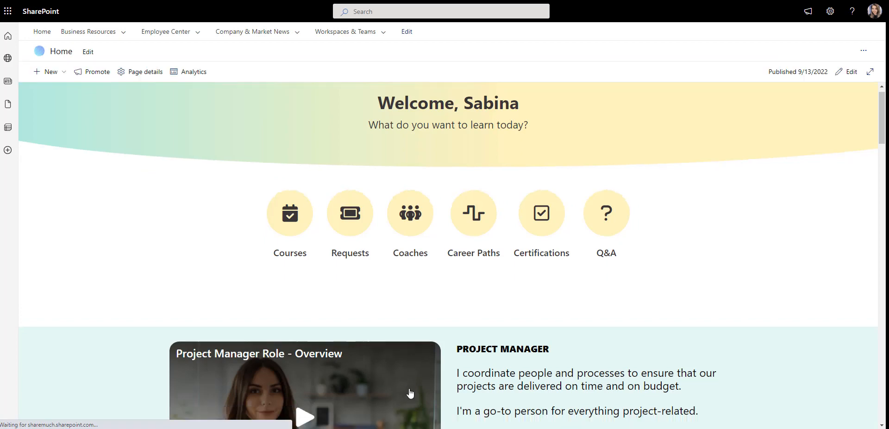
scroll("down", 3)
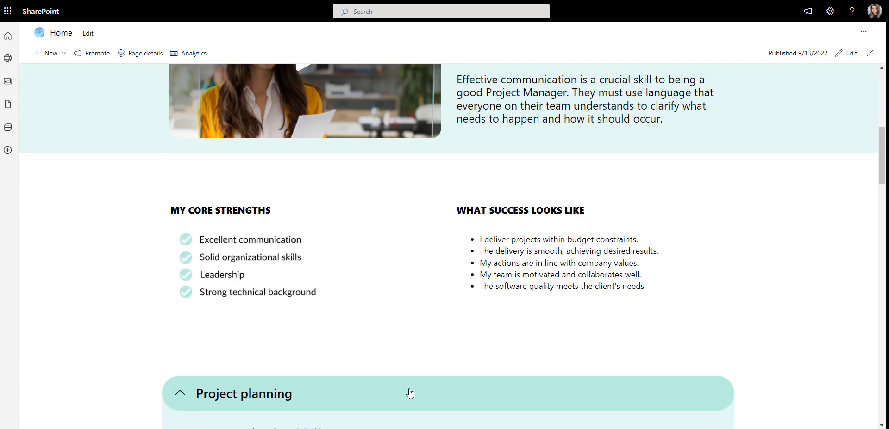
scroll("down", 3)
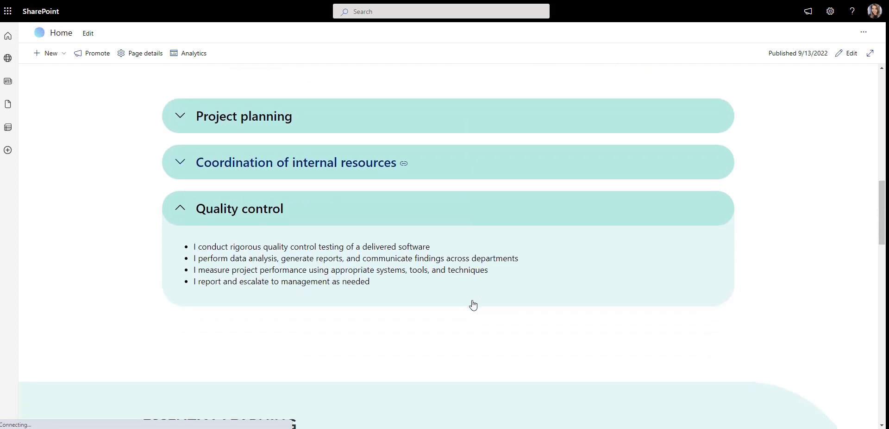
scroll("down", 3)
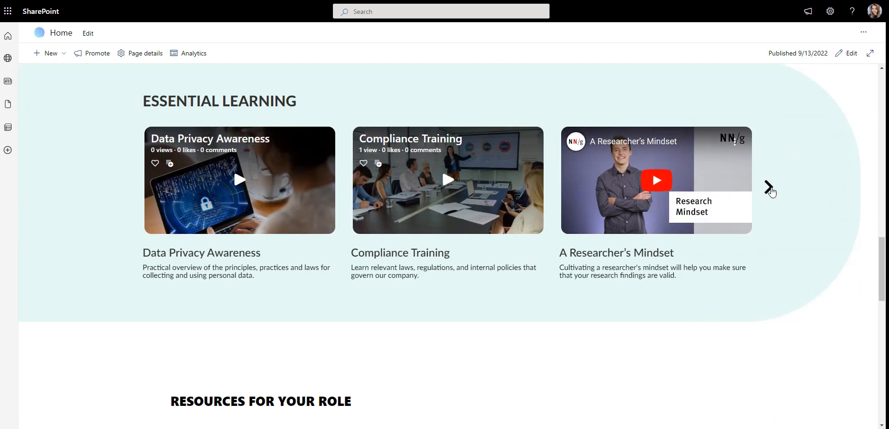
scroll("down", 3)
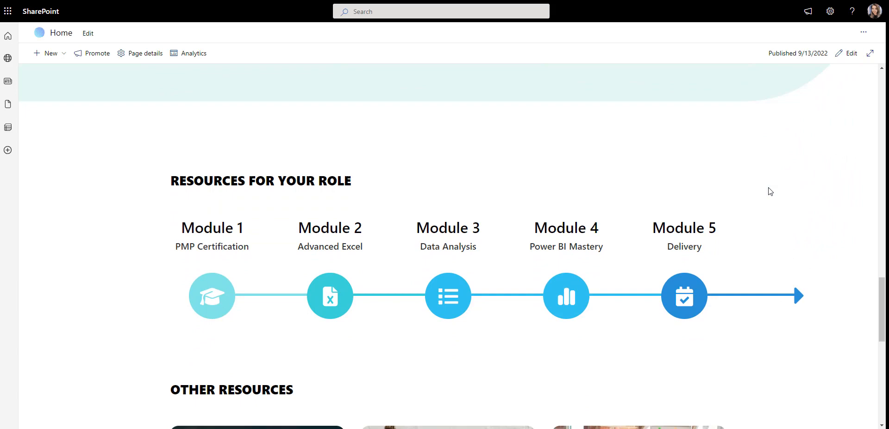
scroll("down", 3)
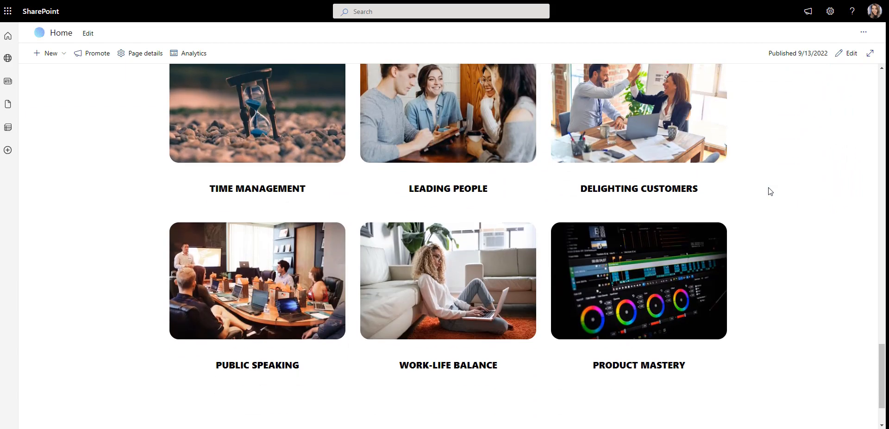